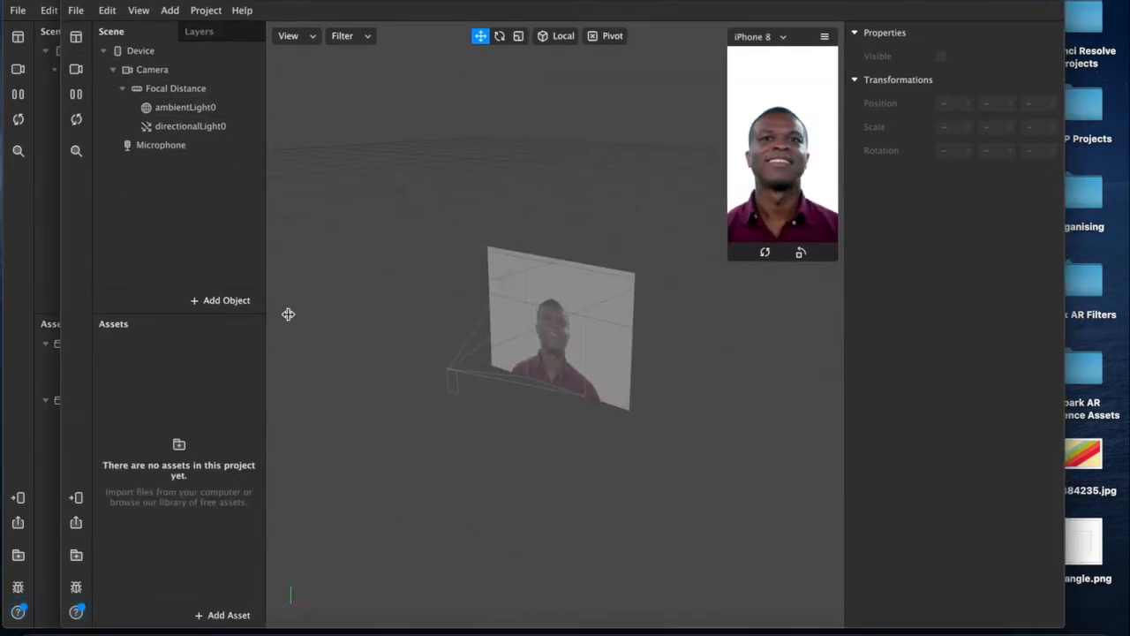
# - Insert a Face Mesh via Add Object, then add a second Face Mesh under faceTracker0
pyautogui.click(221, 300)
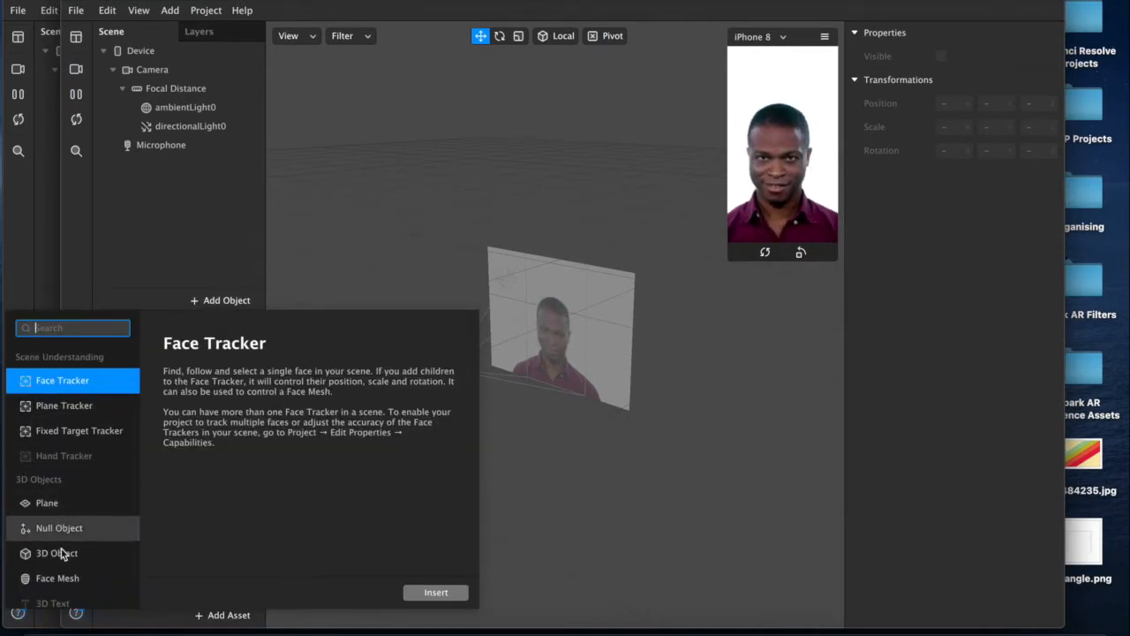
pyautogui.click(434, 591)
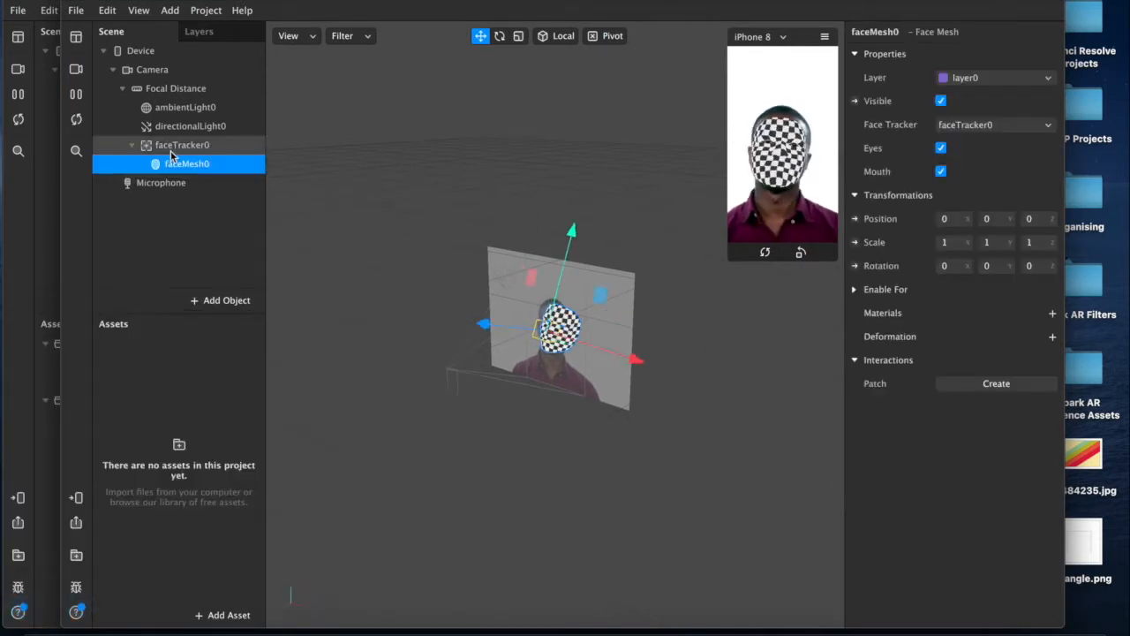
pyautogui.rightClick(184, 144)
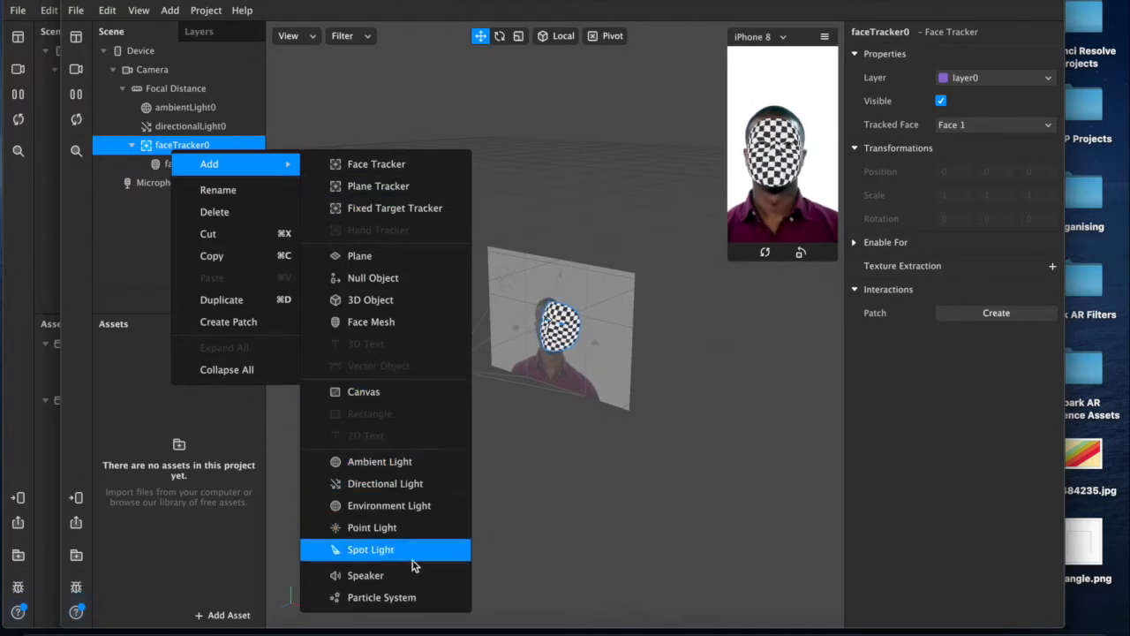
pyautogui.click(371, 321)
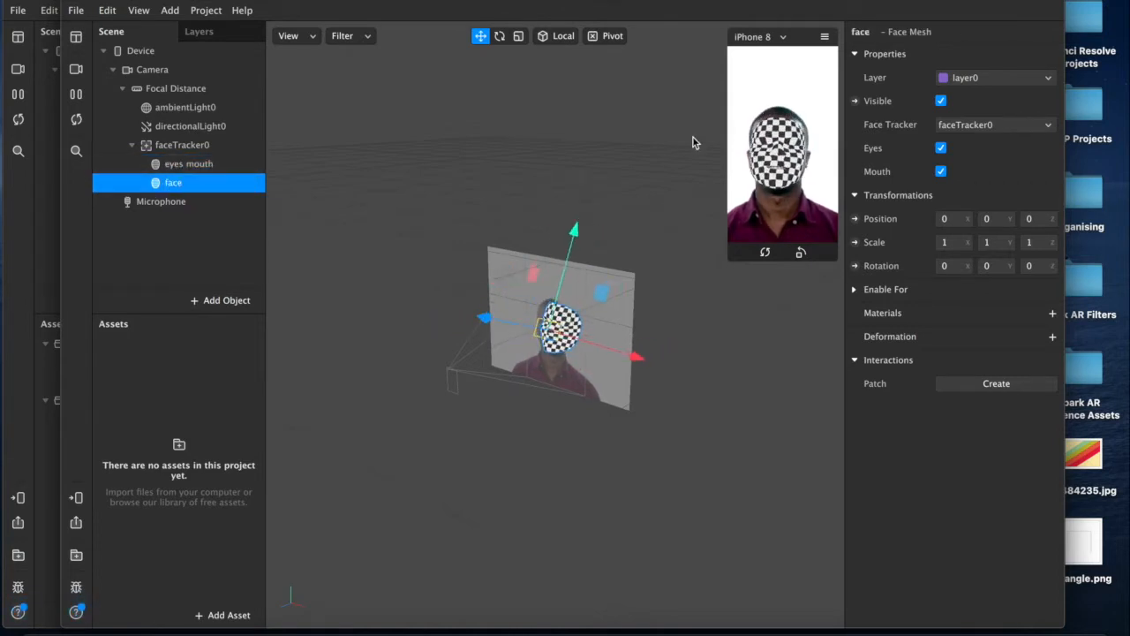
# - Create material0 for the face mesh and set its Diffuse colour to Salmon
pyautogui.click(1052, 312)
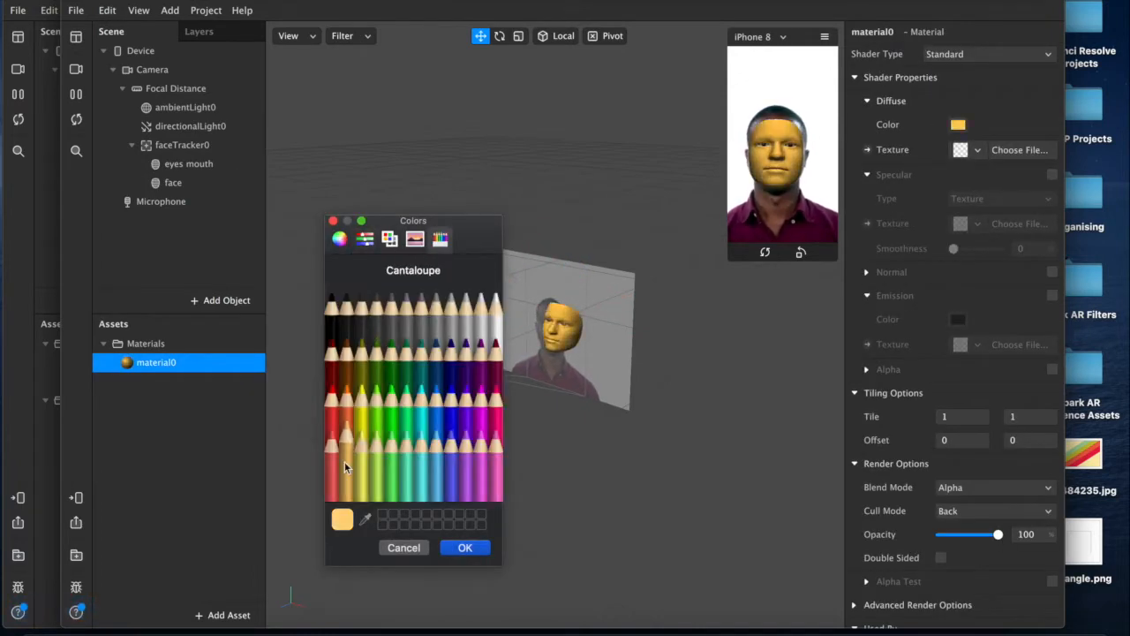
pyautogui.click(343, 433)
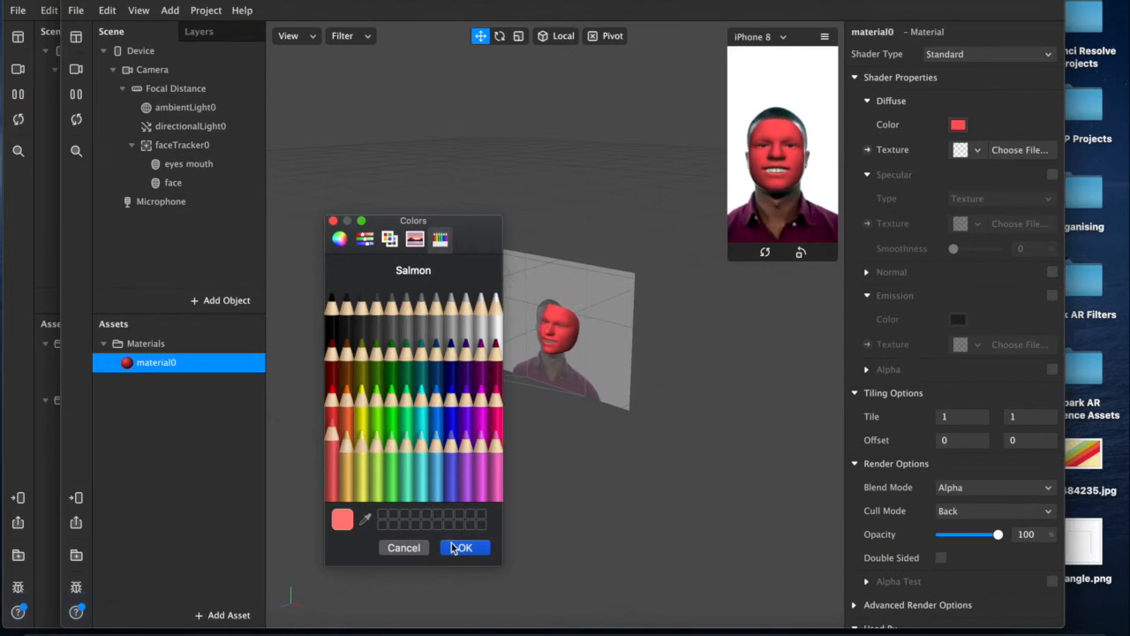
pyautogui.click(463, 547)
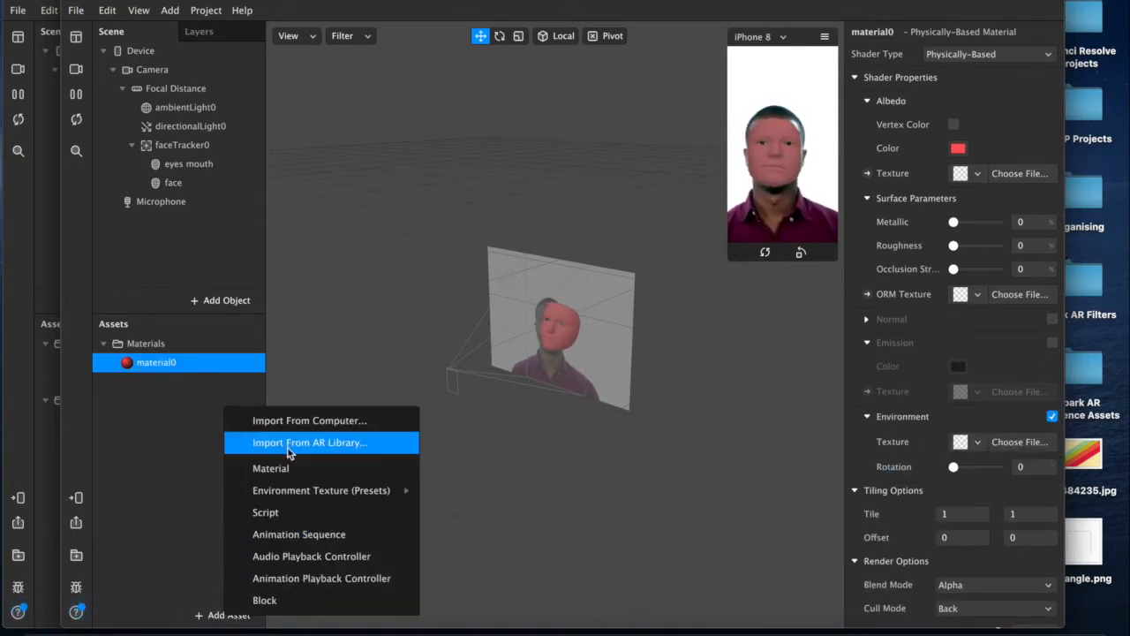
pyautogui.moveTo(321, 491)
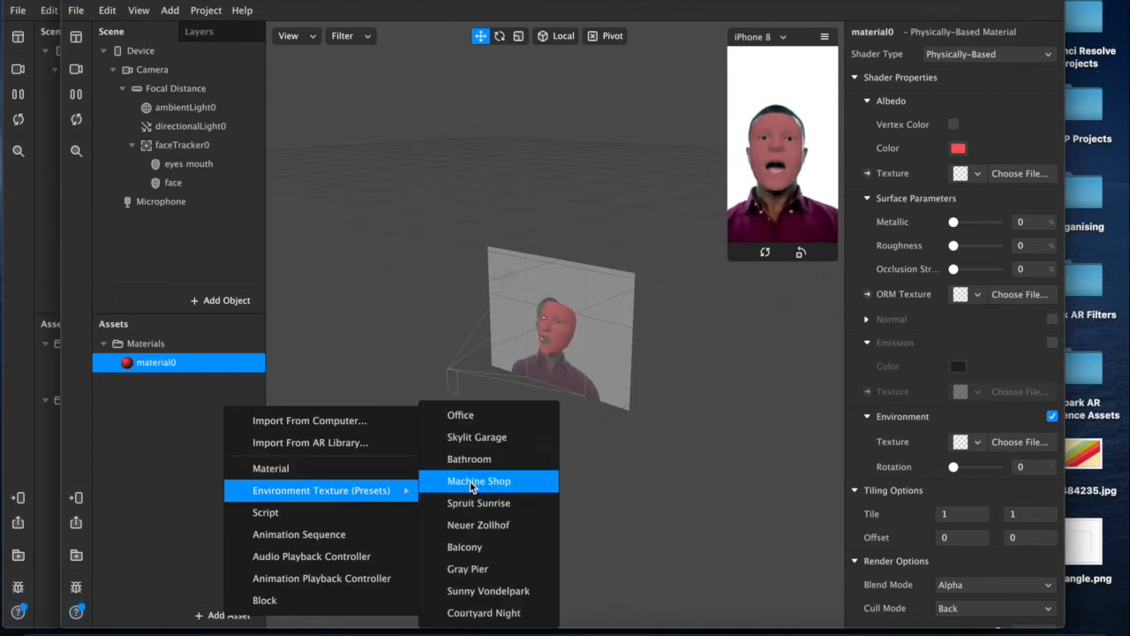
# - Light material0 with the Machine Shop environment texture, Metallic 100 and Roughness 18
pyautogui.click(478, 480)
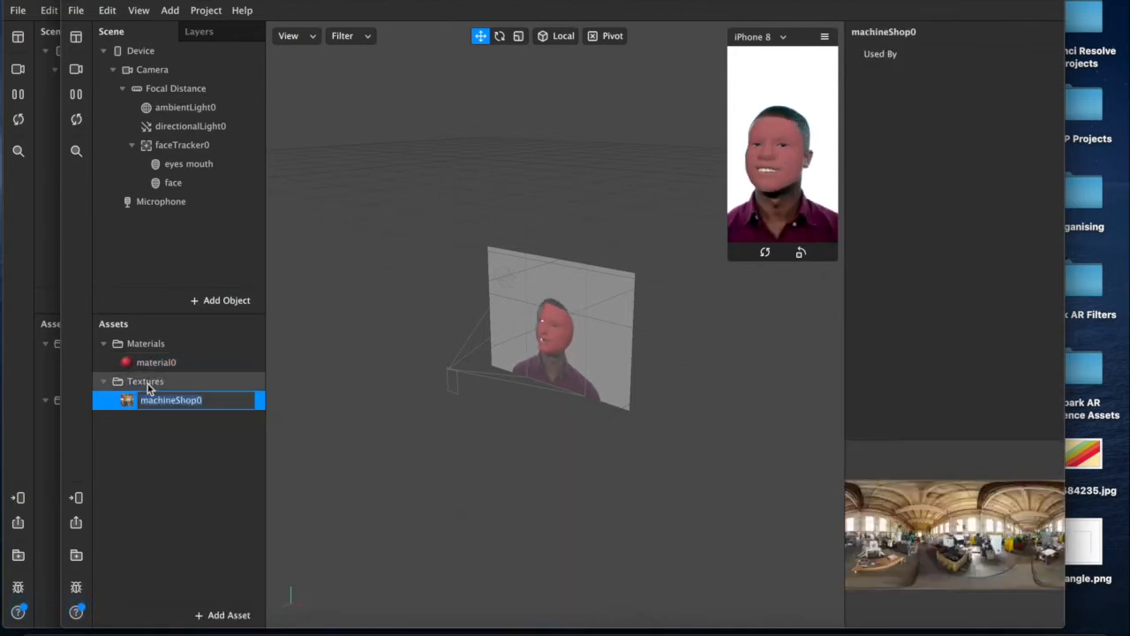
pyautogui.click(155, 362)
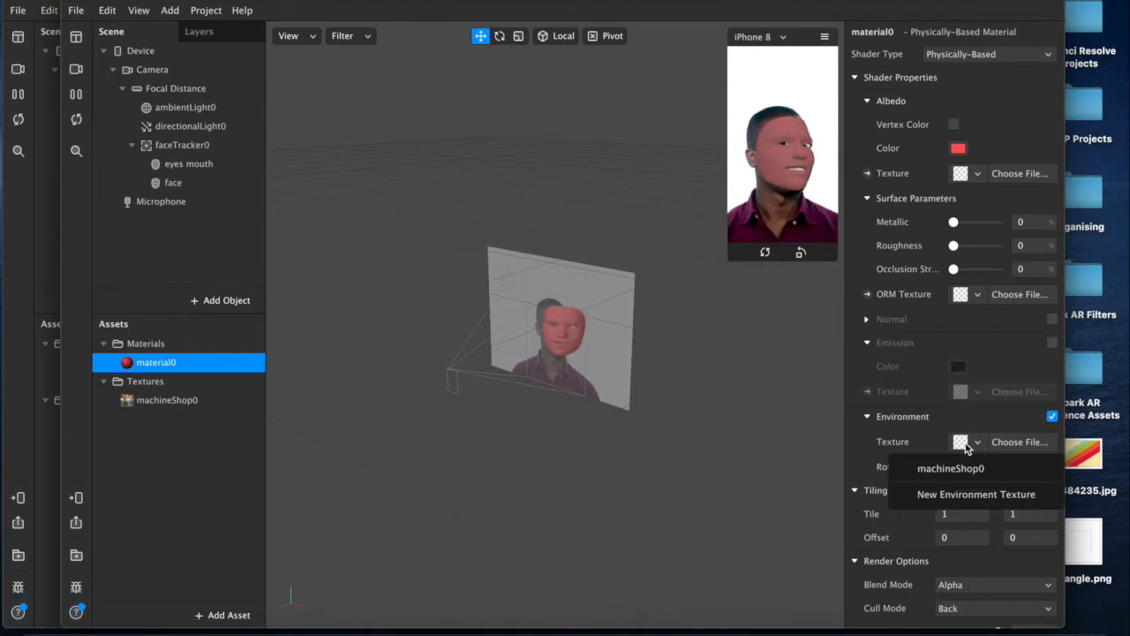
pyautogui.click(950, 468)
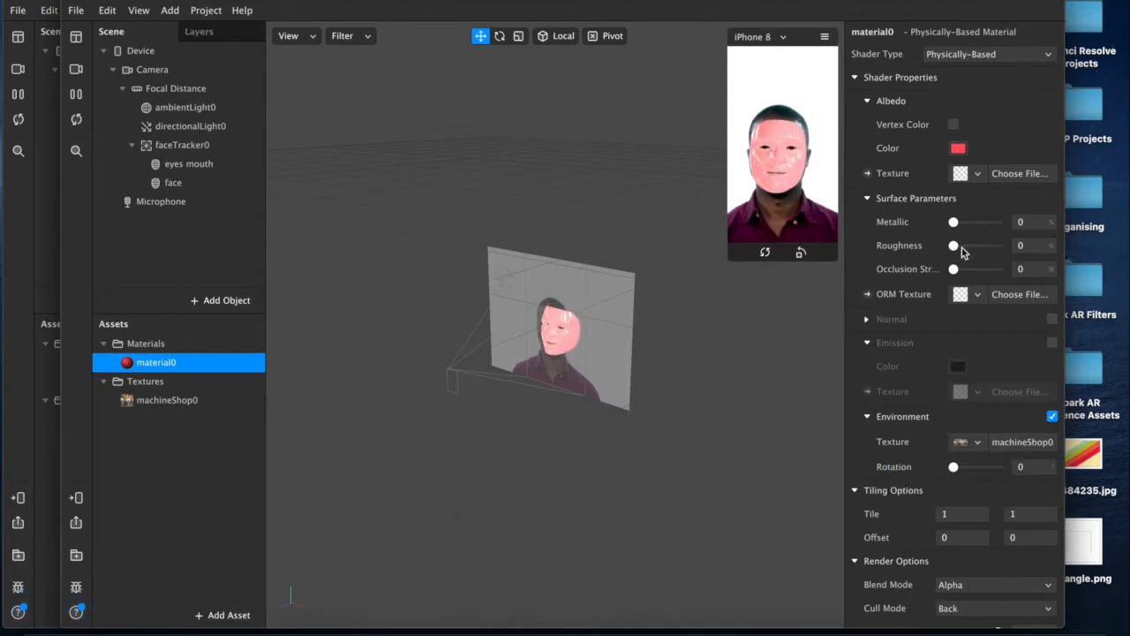
pyautogui.moveTo(954, 223); pyautogui.dragTo(1000, 222)
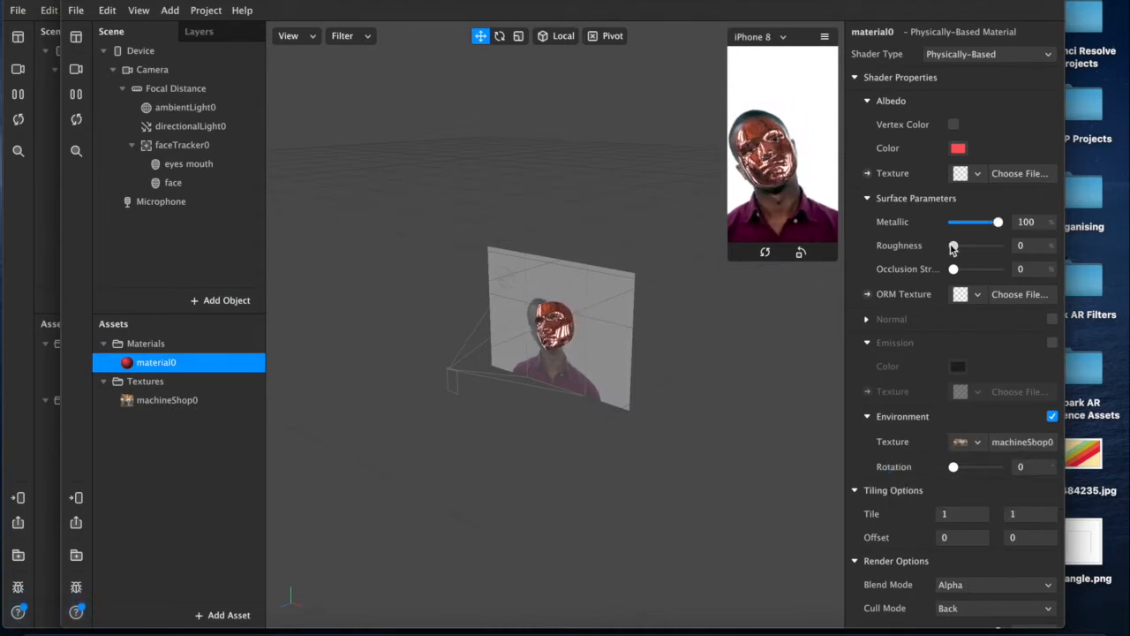
pyautogui.moveTo(954, 245); pyautogui.dragTo(961, 245)
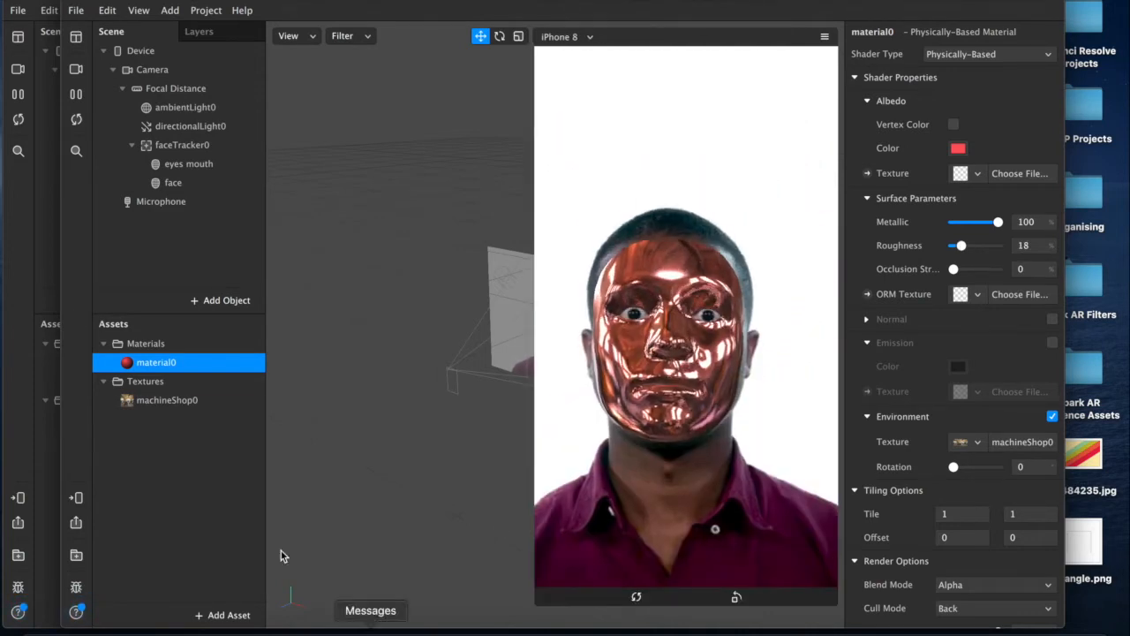
# - Bucket-fill the rectangle selection with white and hide the faceMasculine.jpg layer
pyautogui.click(187, 162)
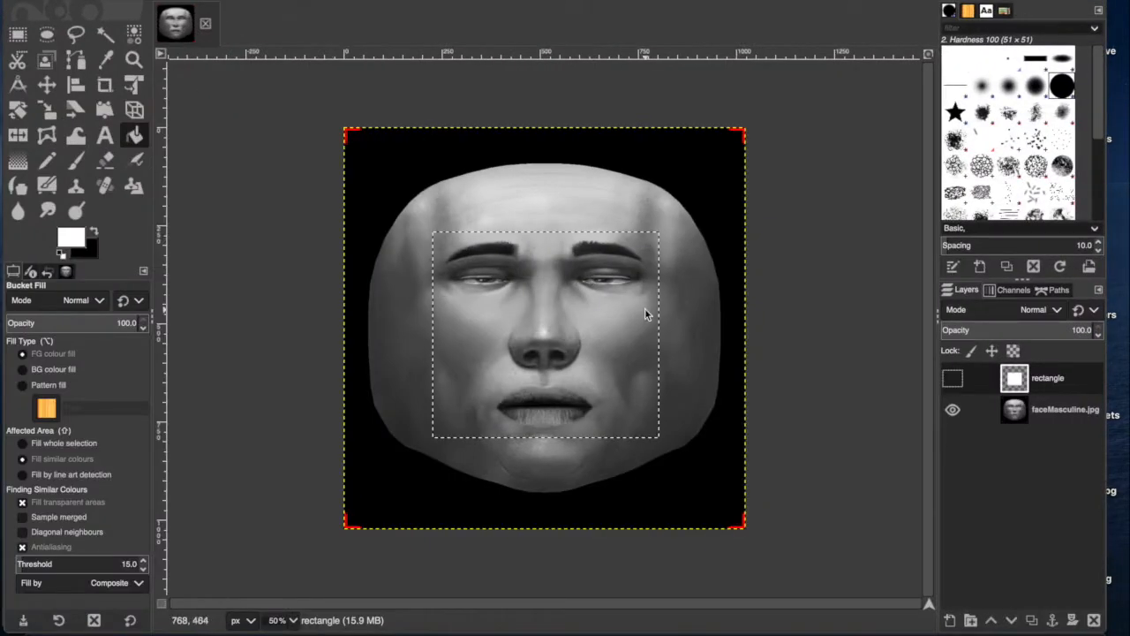
pyautogui.click(1063, 410)
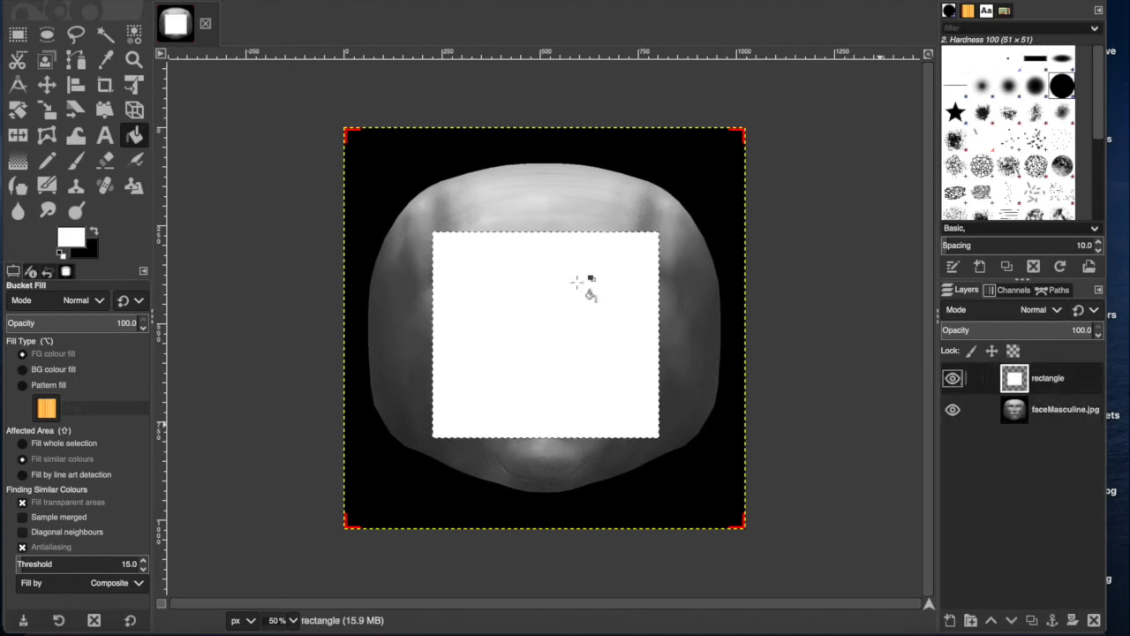
pyautogui.click(953, 410)
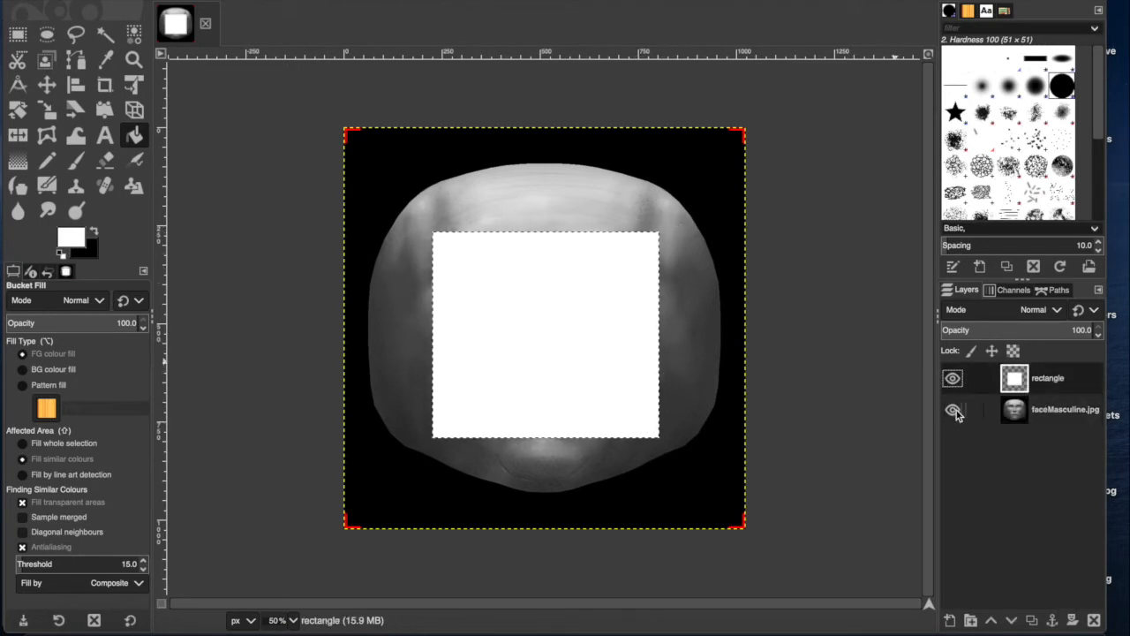
pyautogui.click(952, 409)
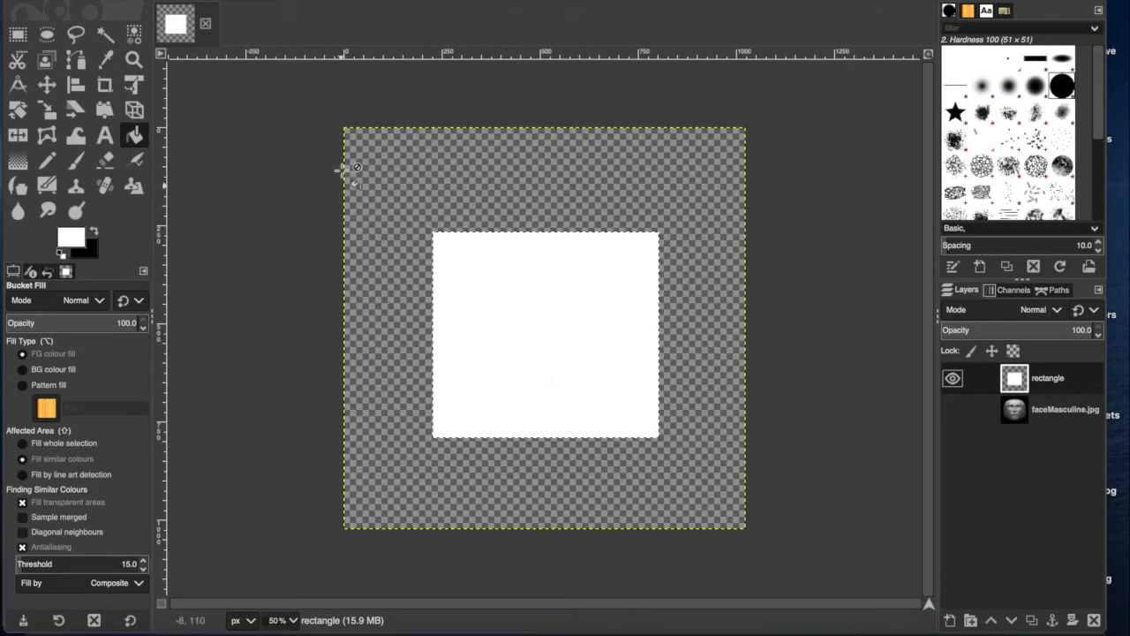
pyautogui.moveTo(812, 474)
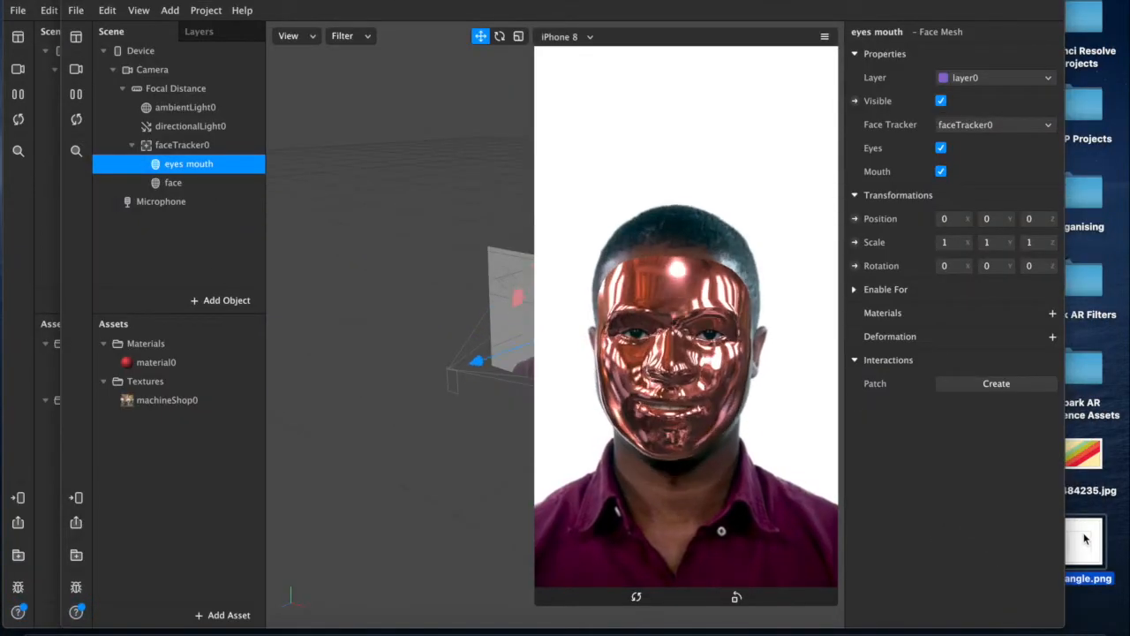
# - Import rectangle.png as a texture and uncheck Eyes and Mouth on the eyes mouth mesh
pyautogui.click(156, 418)
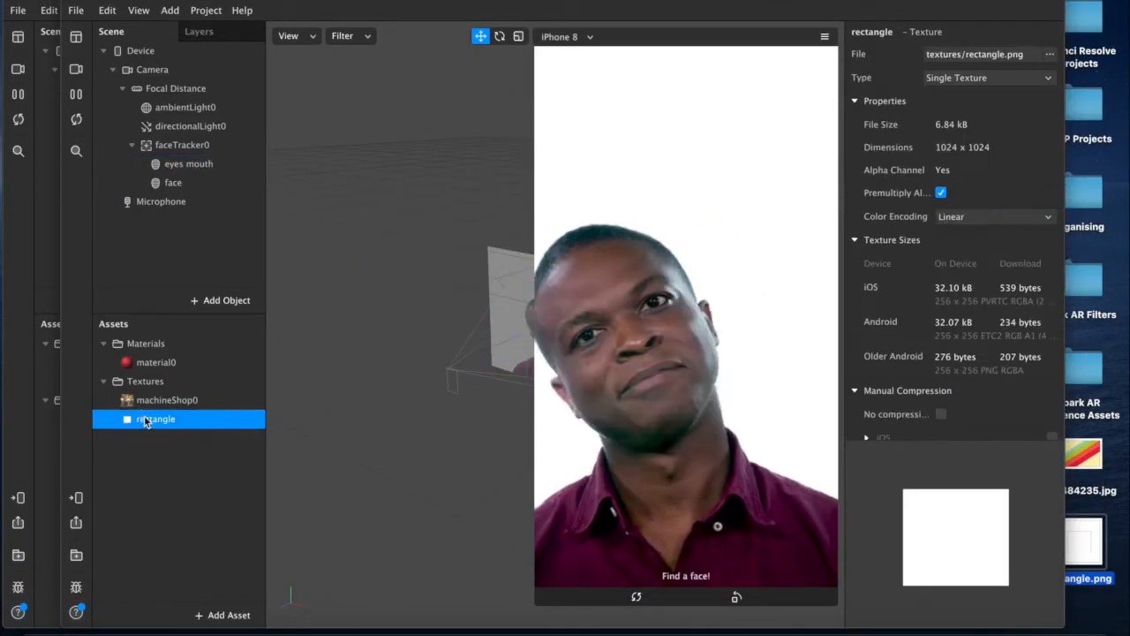
pyautogui.click(187, 163)
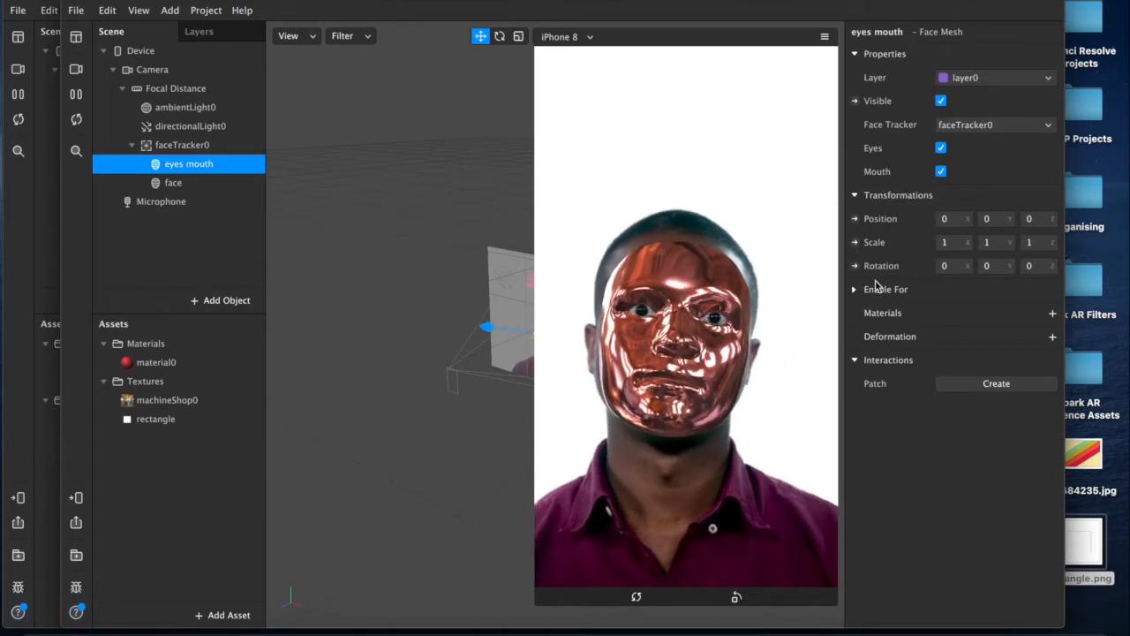
pyautogui.click(940, 149)
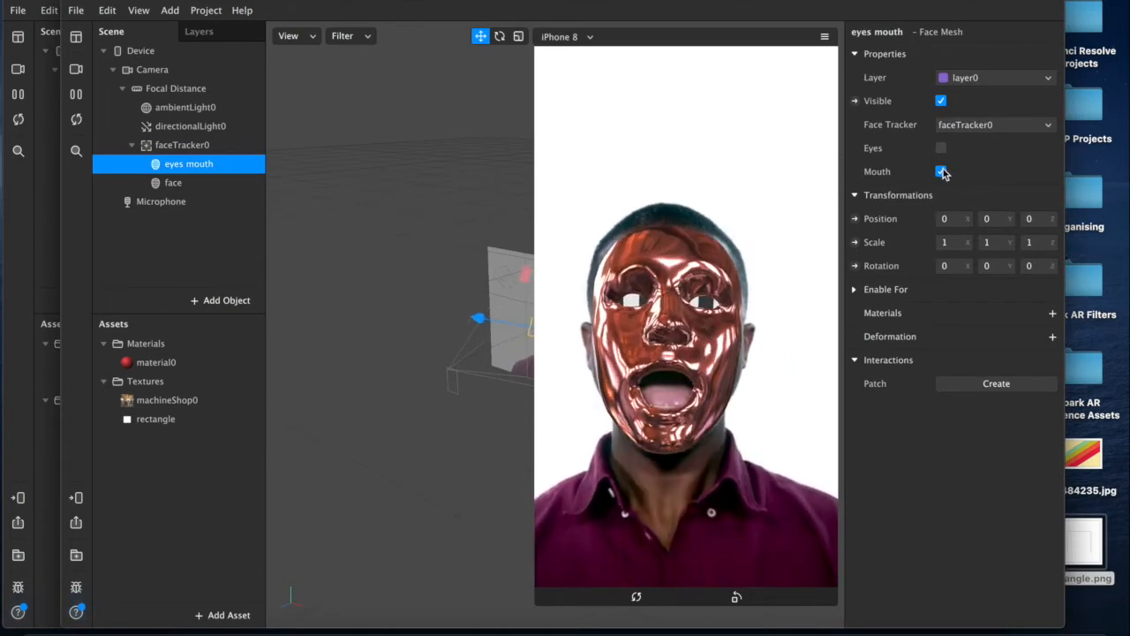
pyautogui.click(942, 171)
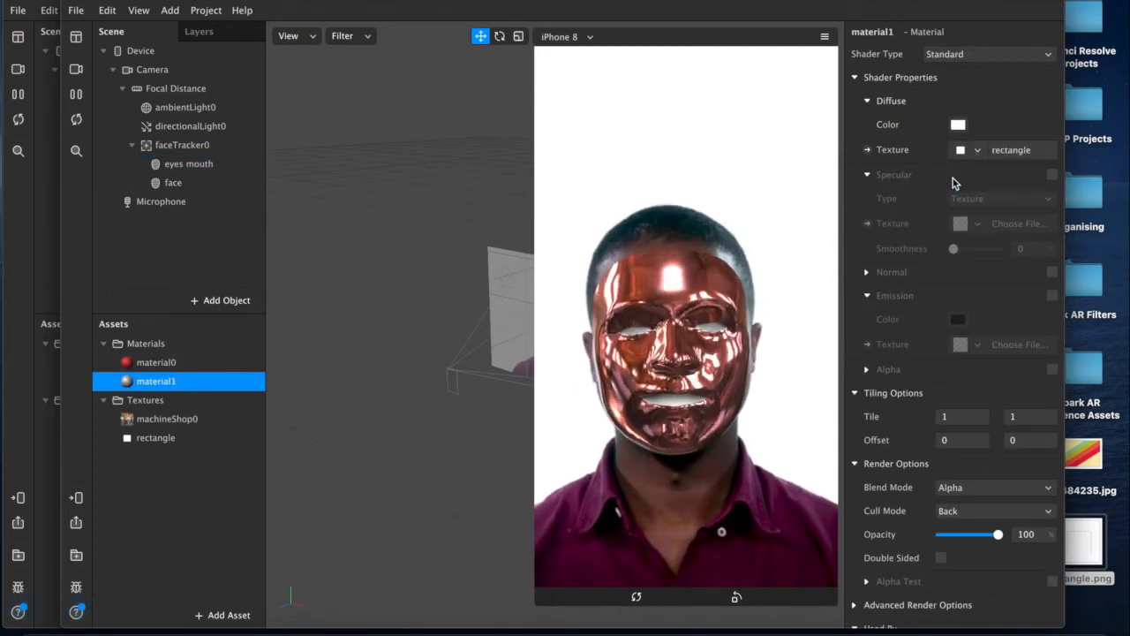
# - Switch material1's Shader Type from Standard to Flat for white eye and mouth openings
pyautogui.click(989, 53)
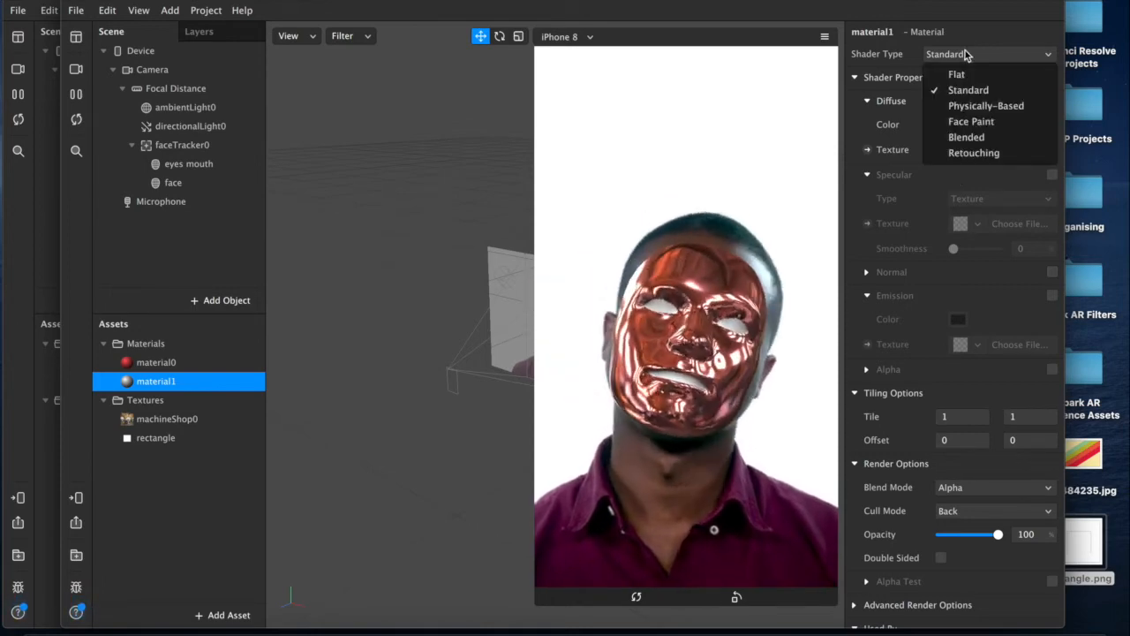
pyautogui.click(957, 75)
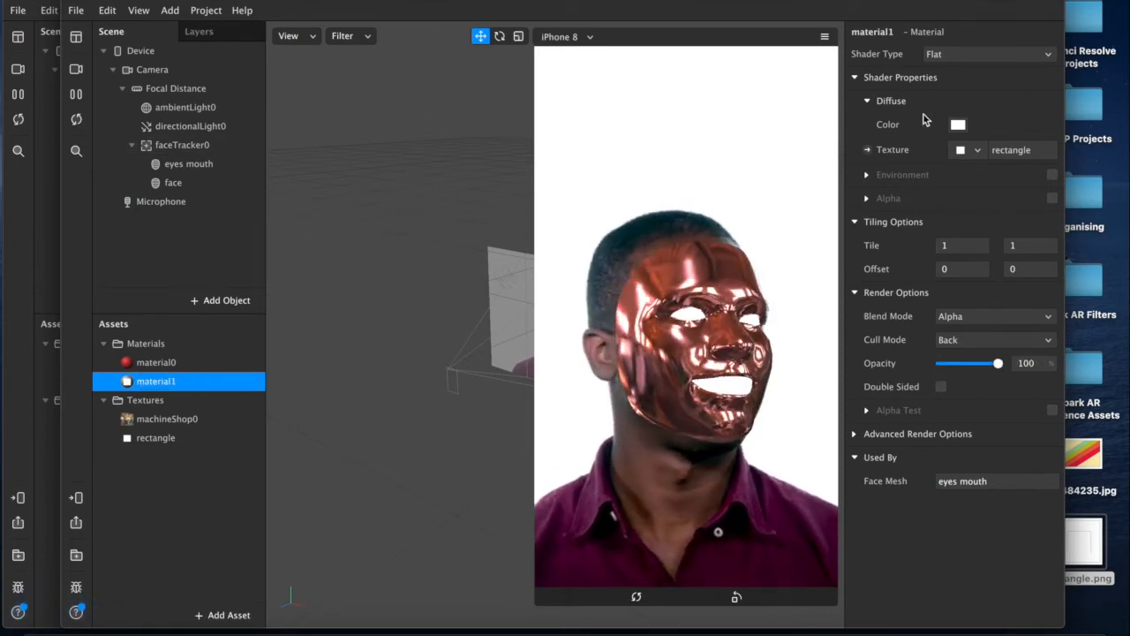
pyautogui.click(957, 123)
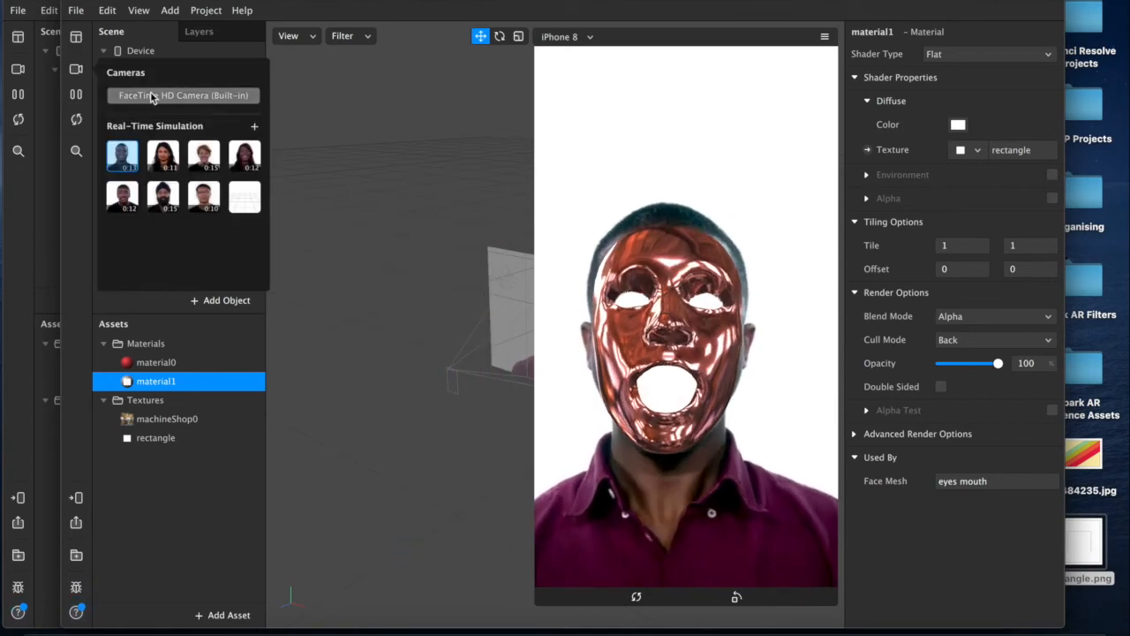
# - Run the Simulator preview on the FaceTime HD Camera (Built-in) live feed
pyautogui.click(183, 95)
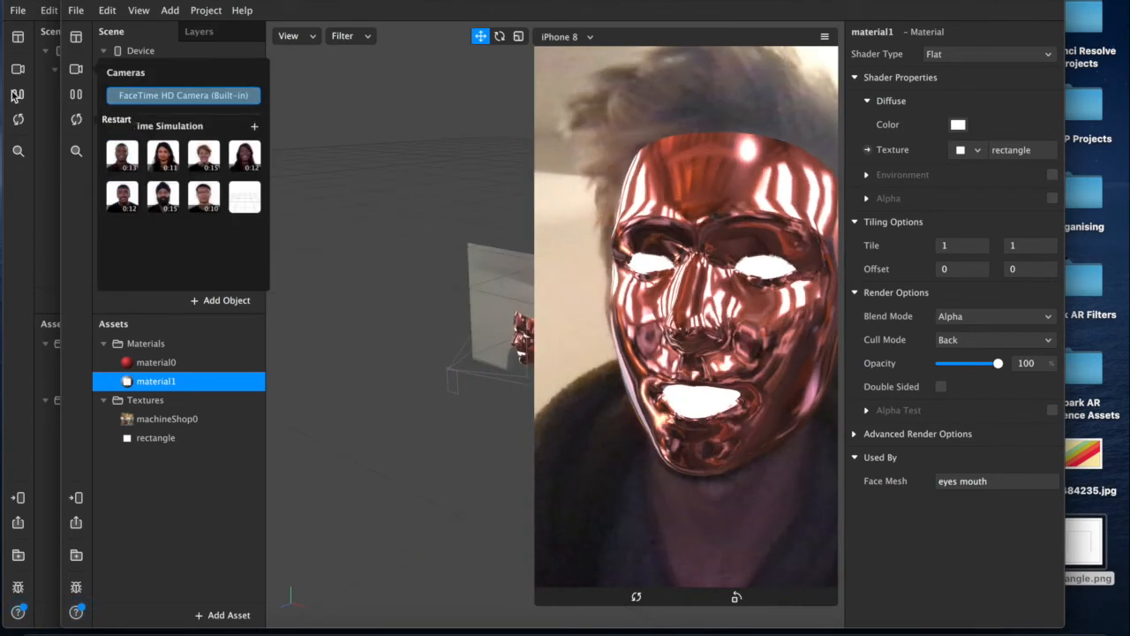
pyautogui.click(116, 49)
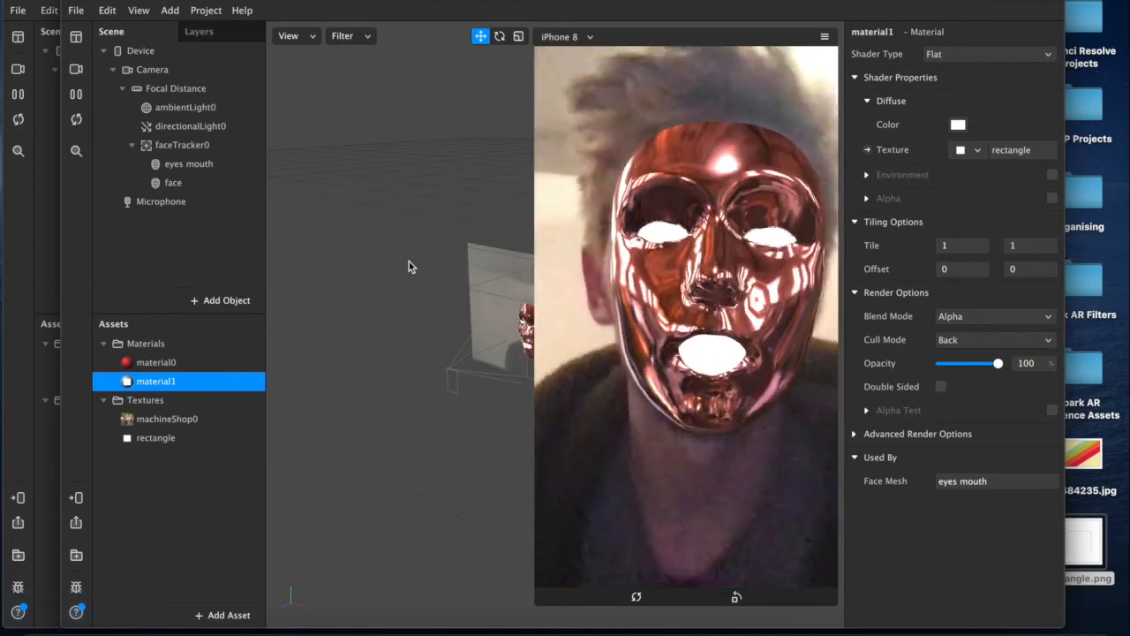